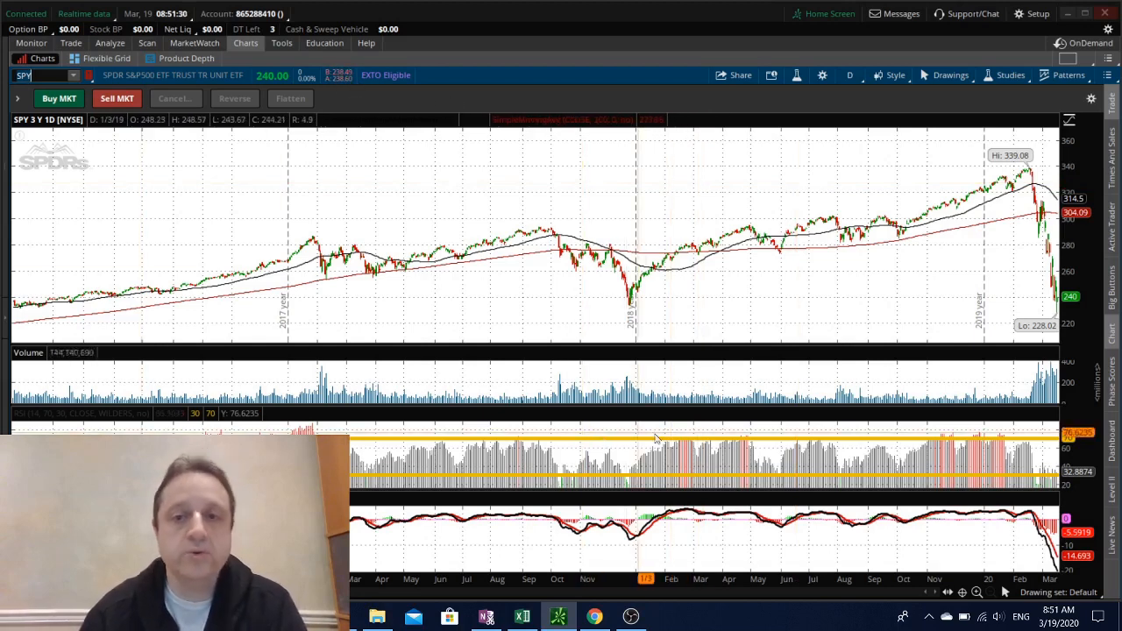
mouse_move(629, 309)
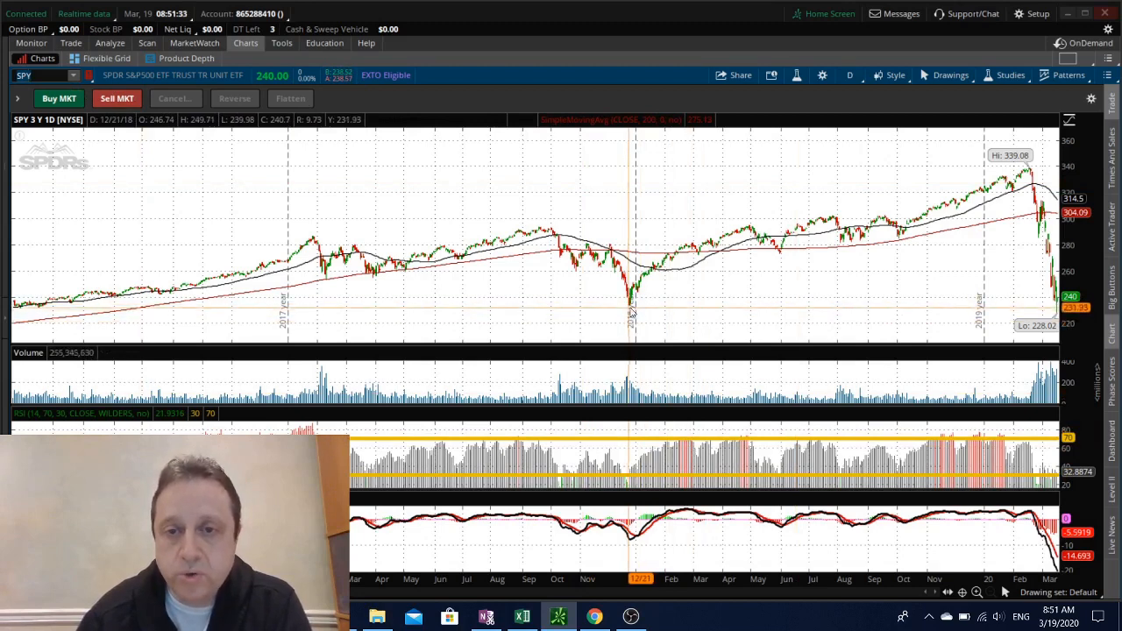
mouse_move(631, 312)
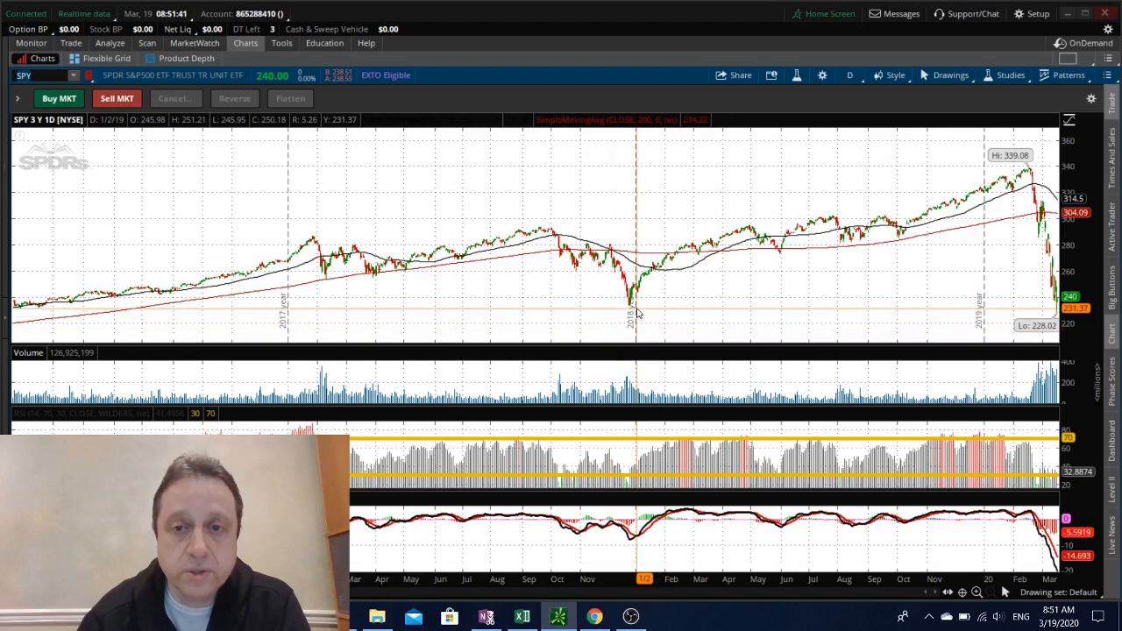
mouse_move(634, 312)
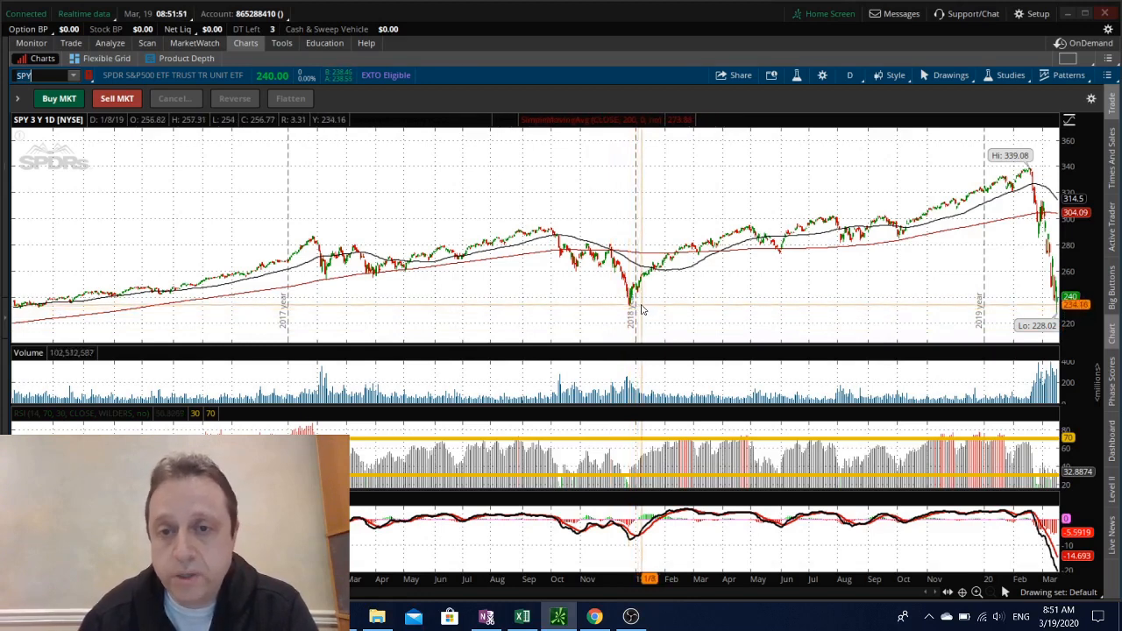
mouse_move(534, 224)
text(VVIX)
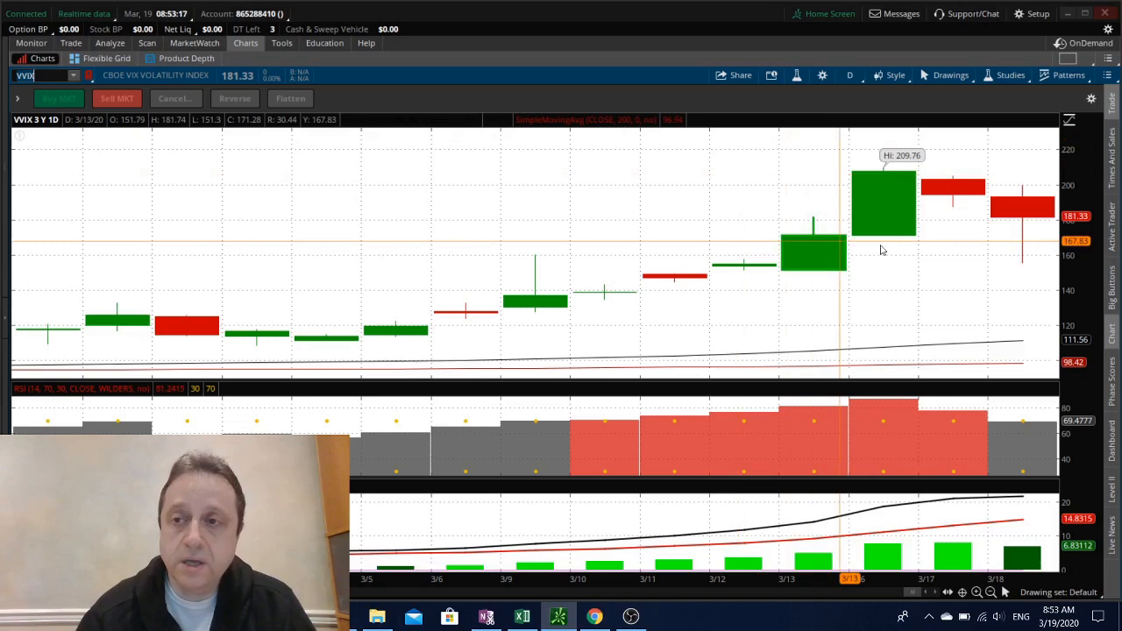
mouse_move(980, 263)
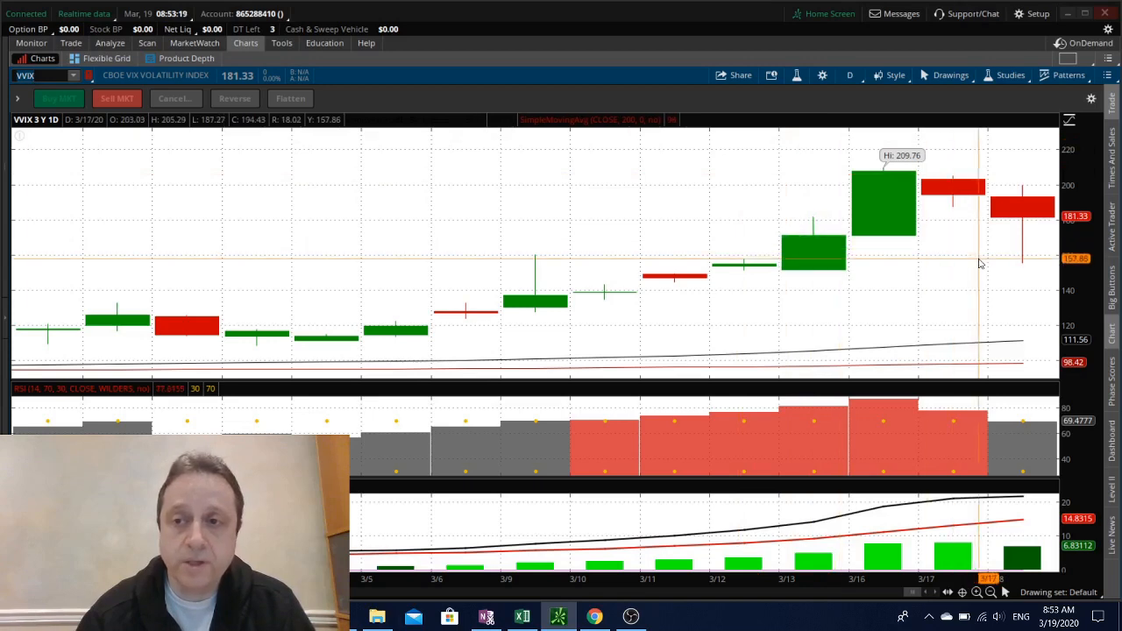
mouse_move(1008, 242)
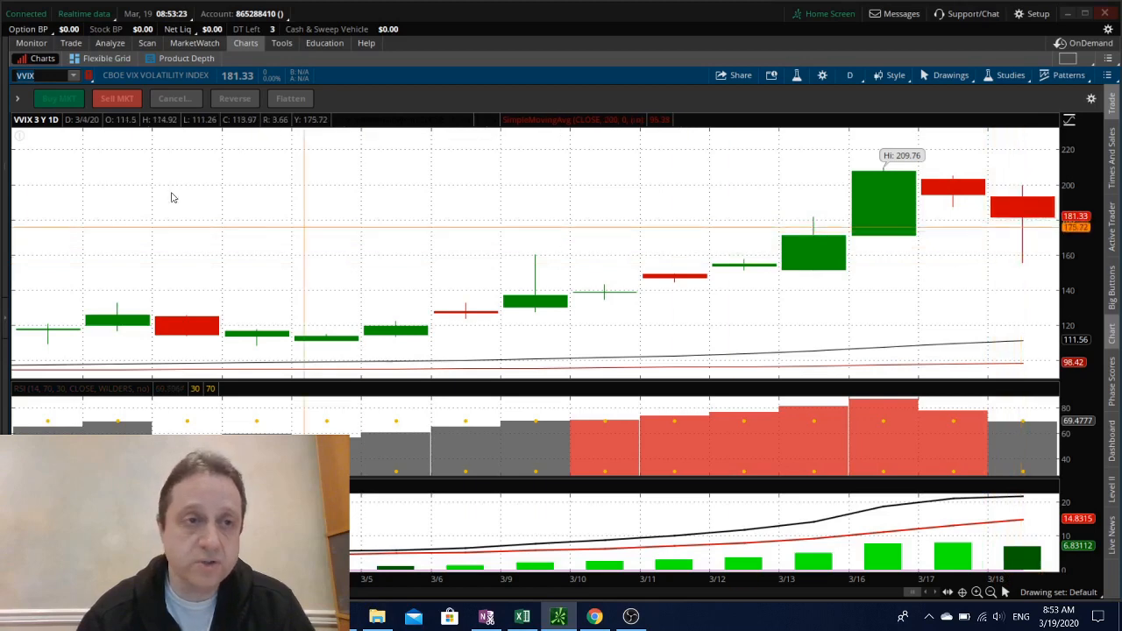
mouse_move(673, 219)
text(SPY)
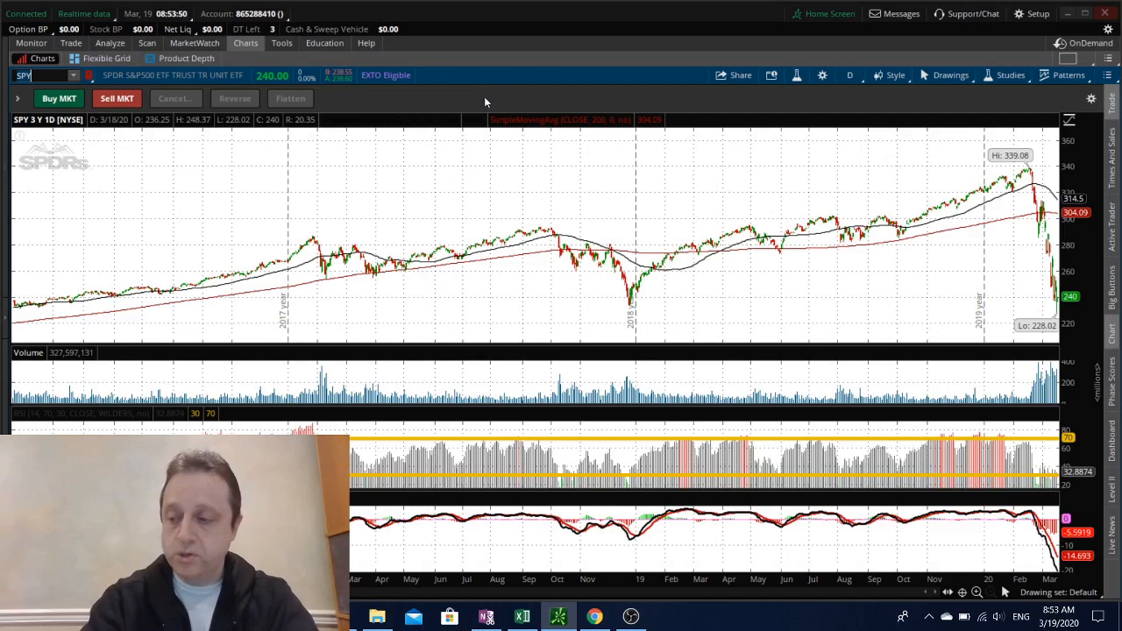
- Load the 3-year daily chart of Inovio Pharmaceuticals (INO)
text(INO)
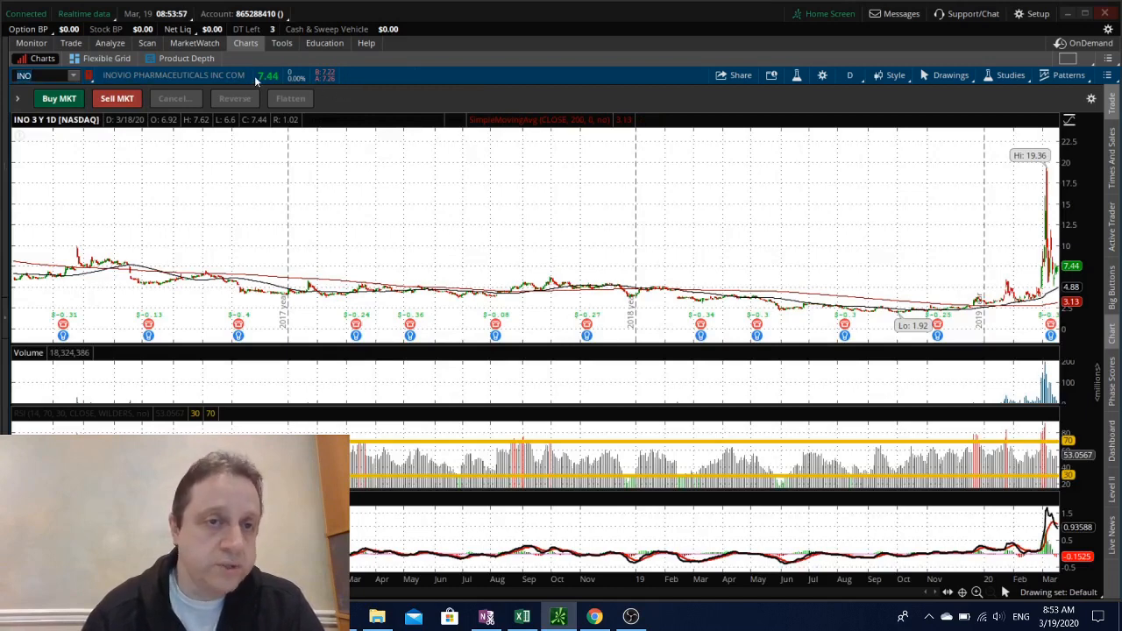
mouse_move(342, 105)
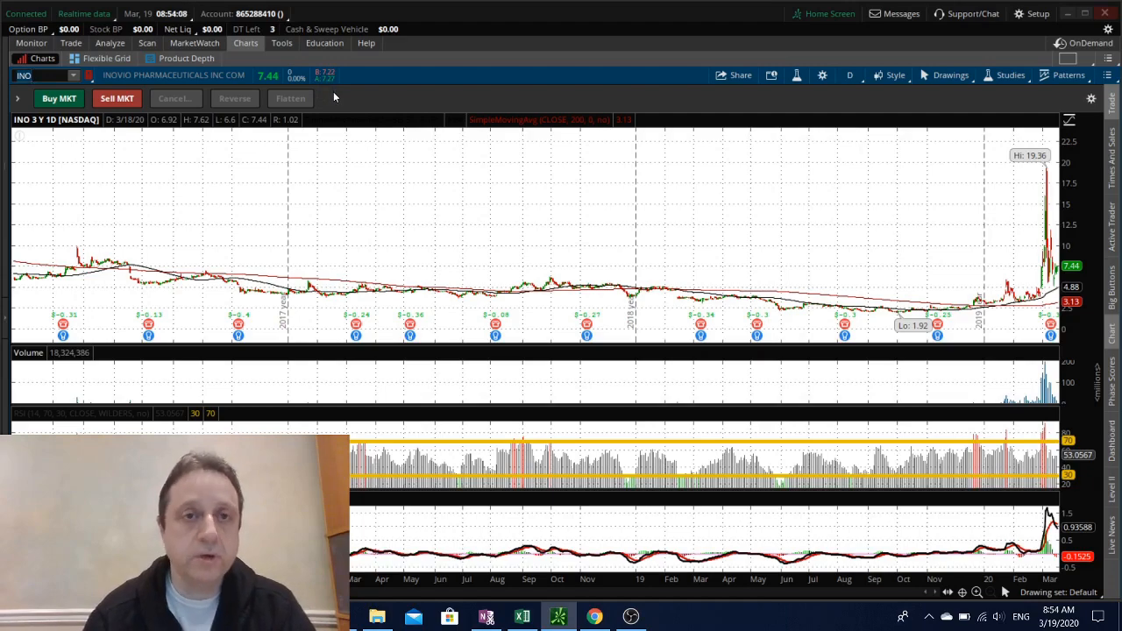
- Load the daily chart of Moderna (MRNA) in place of INO
text(MR)
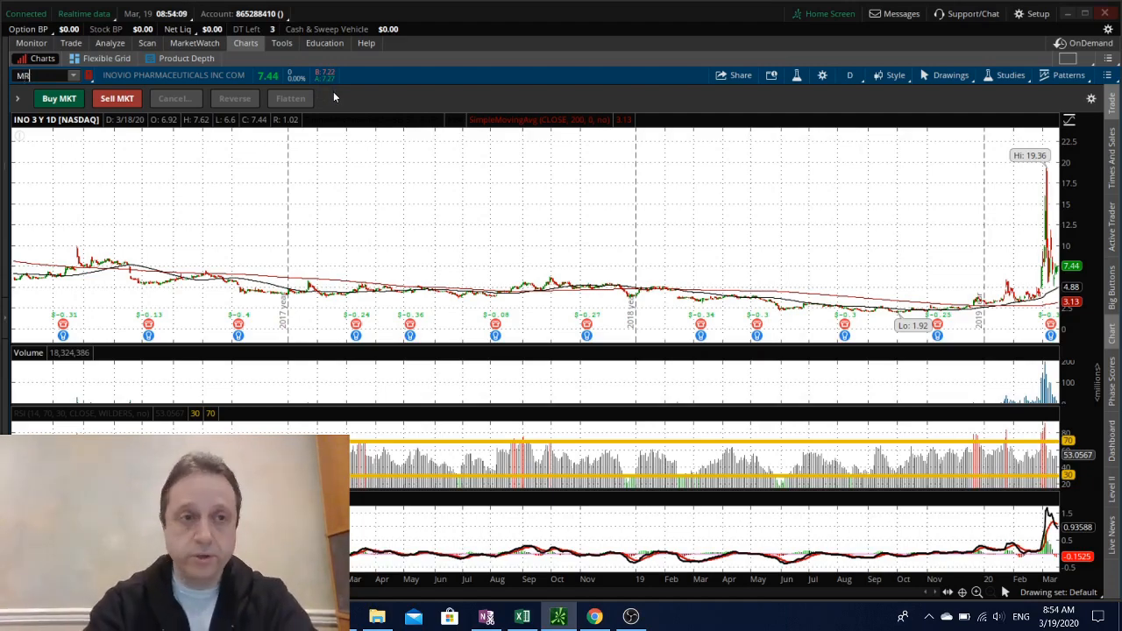
text(MRNA)
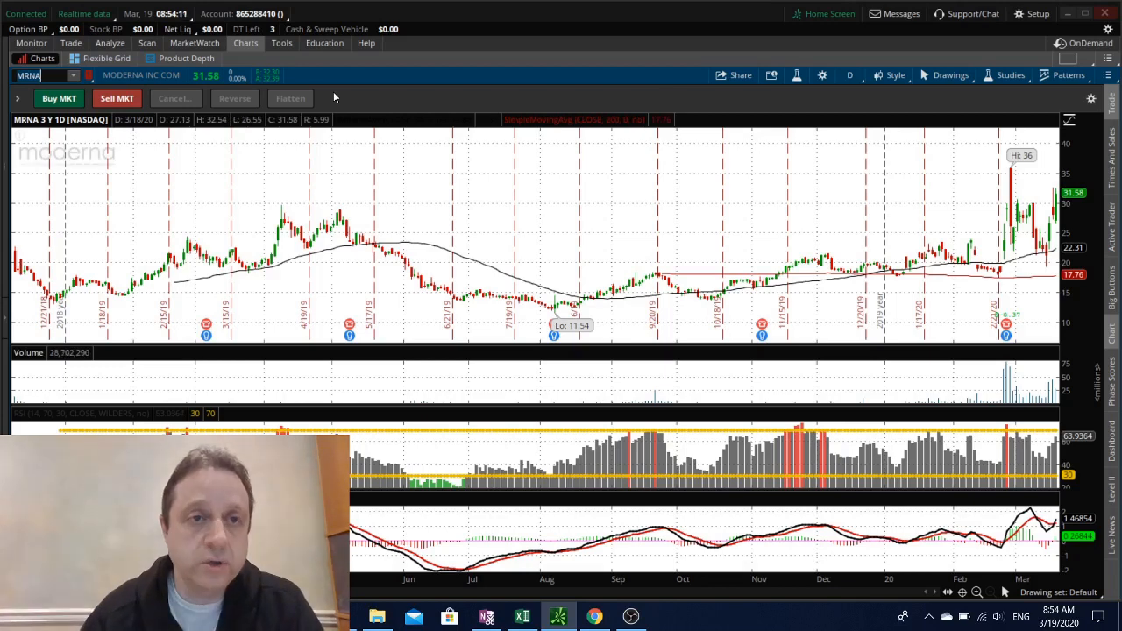
mouse_move(405, 116)
text(VI)
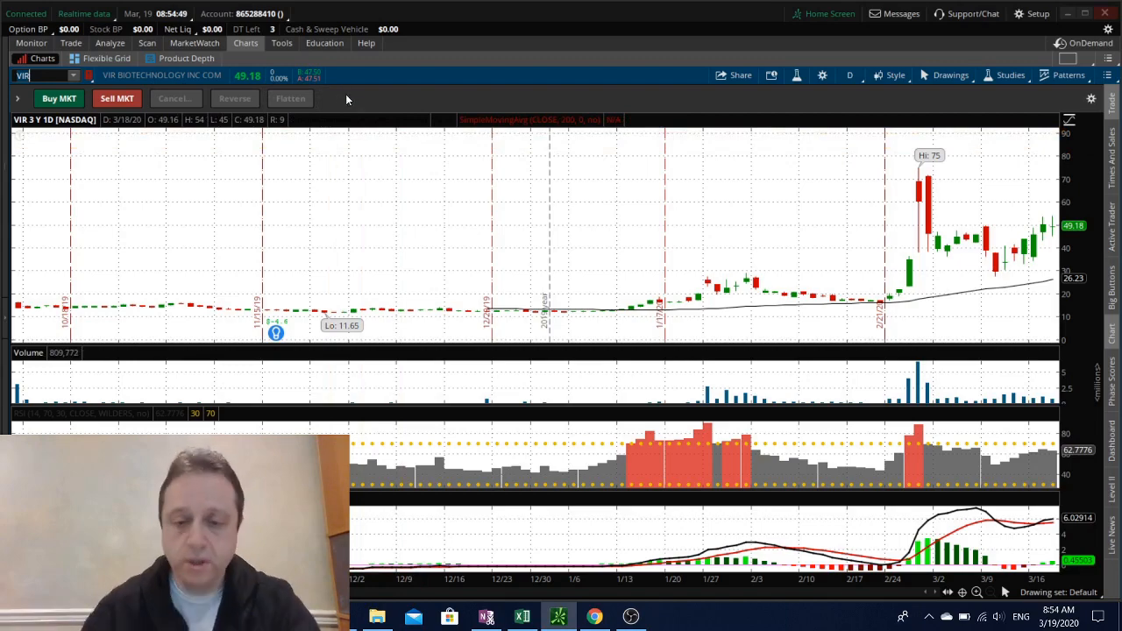
- Load the daily chart of Regeneron (REGN)
text(REGN)
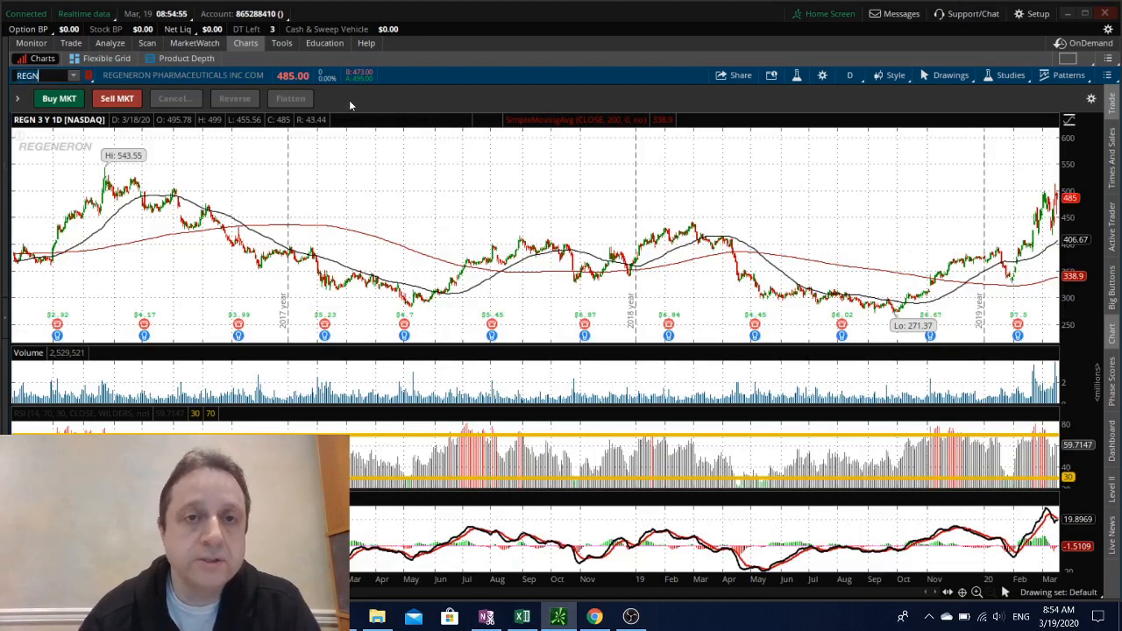
mouse_move(387, 103)
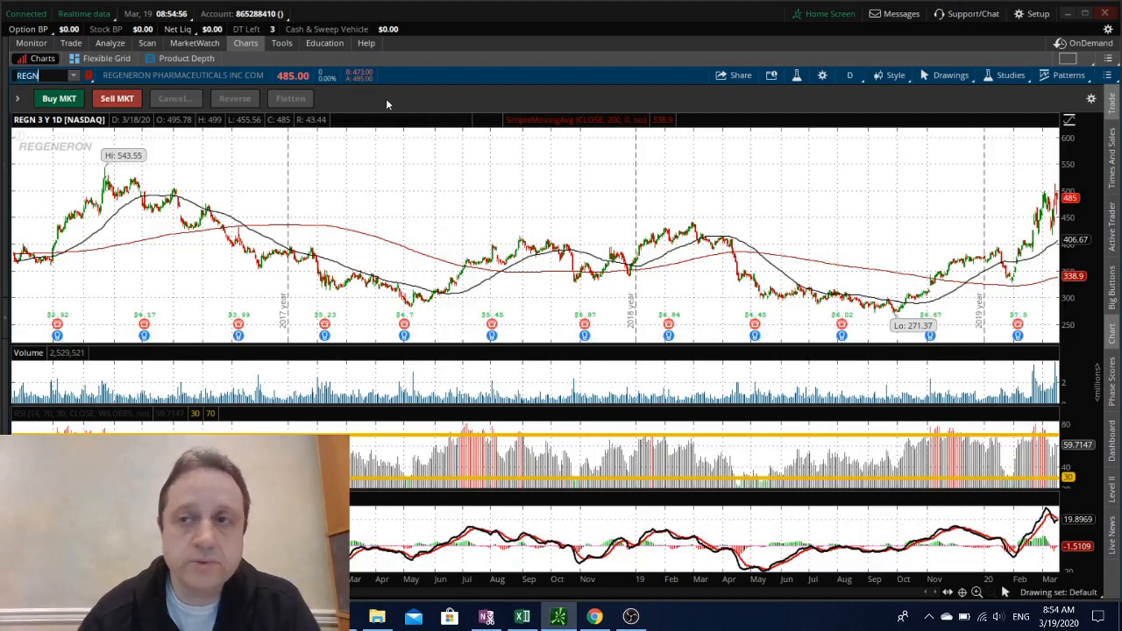
mouse_move(412, 103)
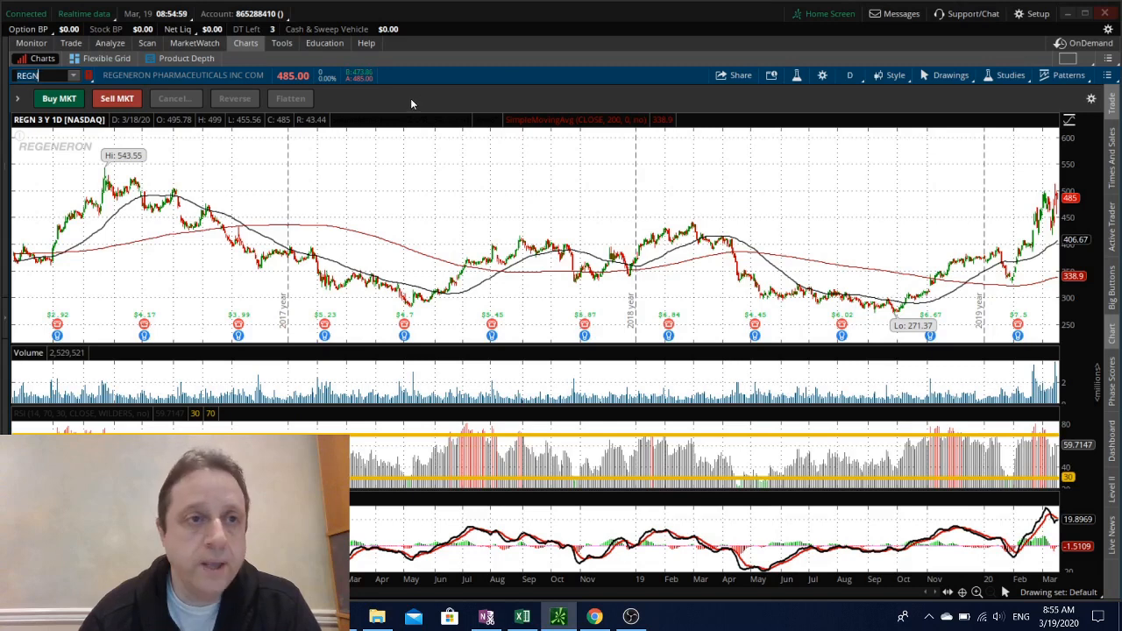
mouse_move(394, 104)
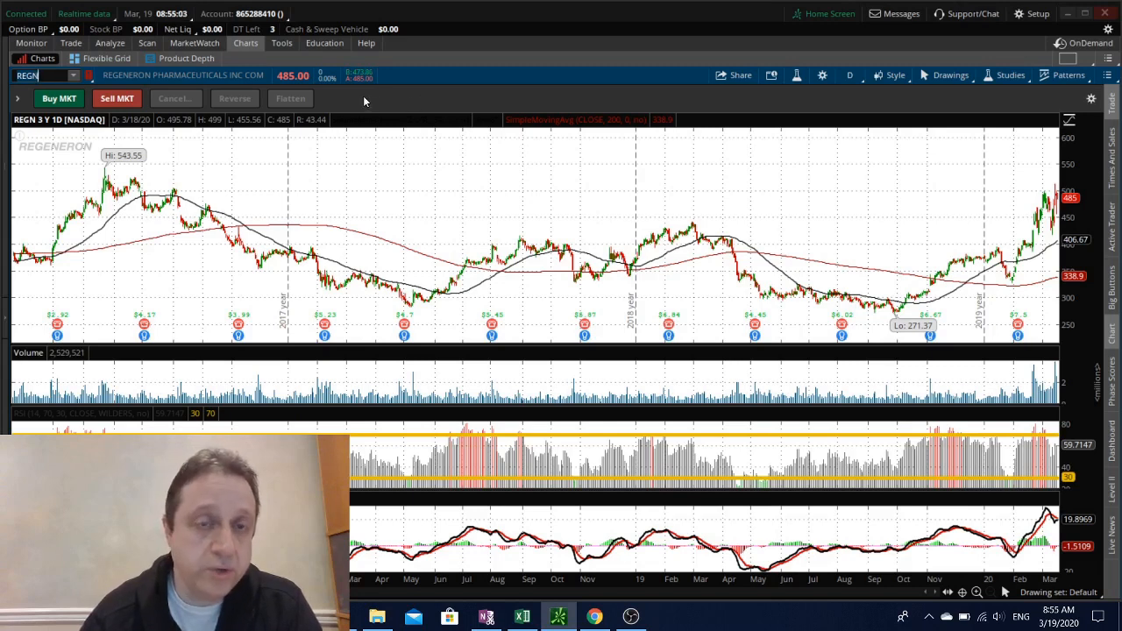
mouse_move(358, 98)
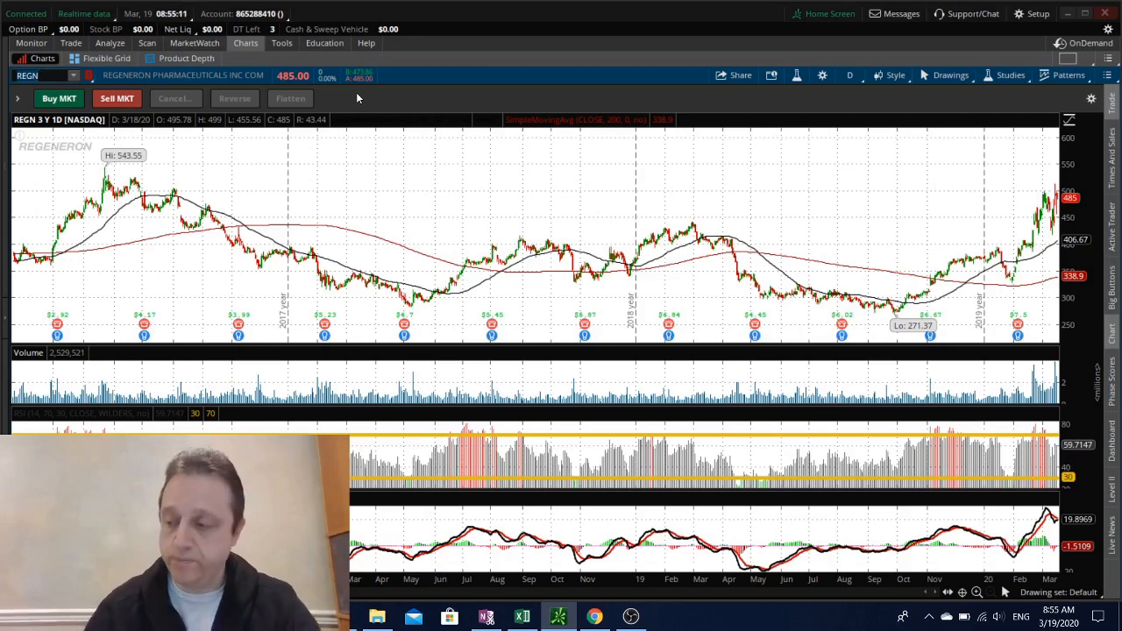
- Load the 3-year daily chart of GlaxoSmithKline (GSK)
text(GSK)
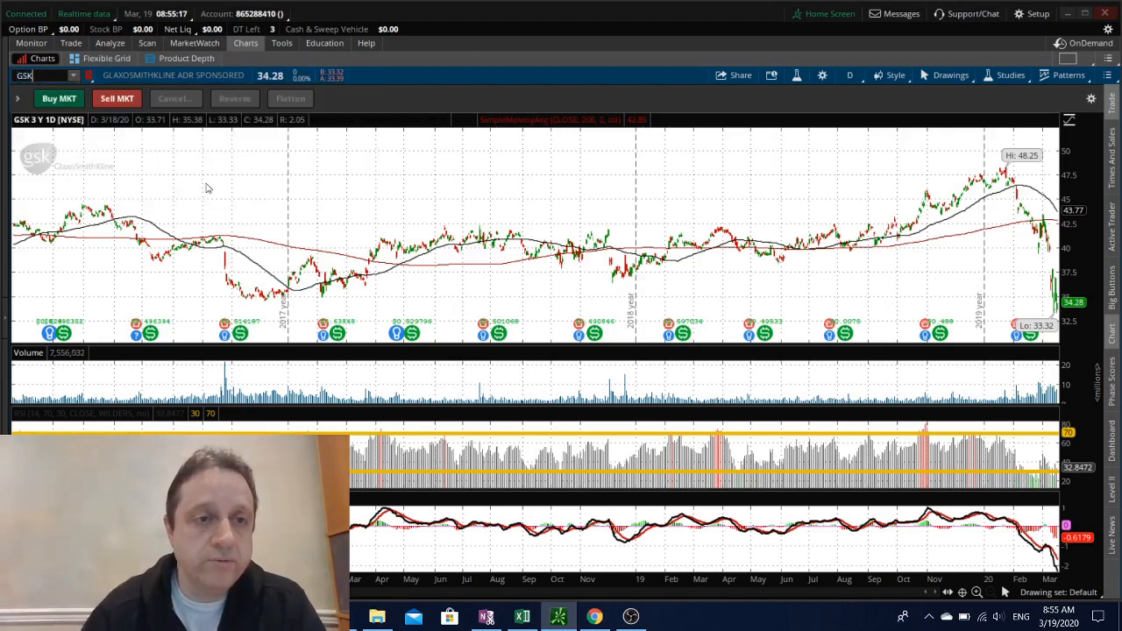
mouse_move(182, 82)
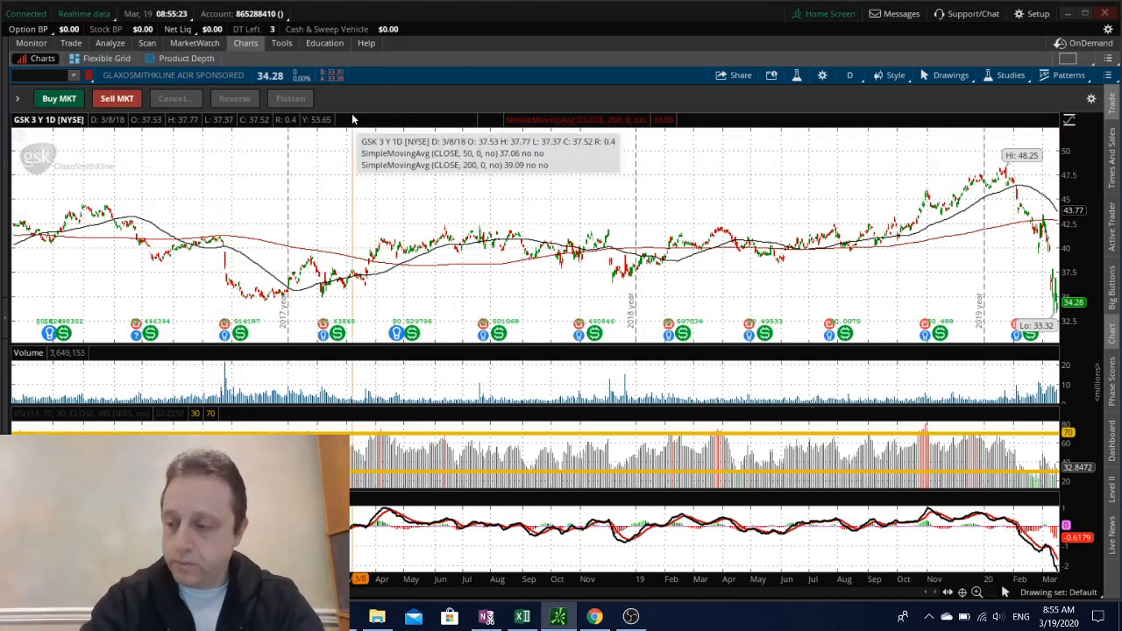
- Review Sanofi (SNY) and Johnson & Johnson (JNJ) charts, then start entering Amazon's symbol
text(SNY)
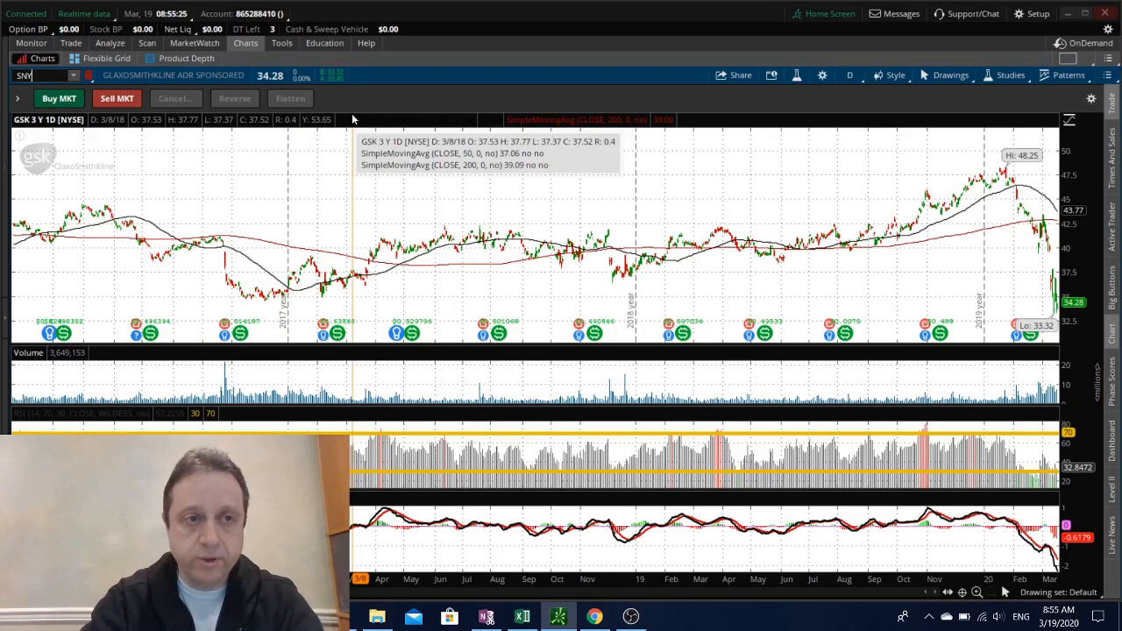
text(SNY)
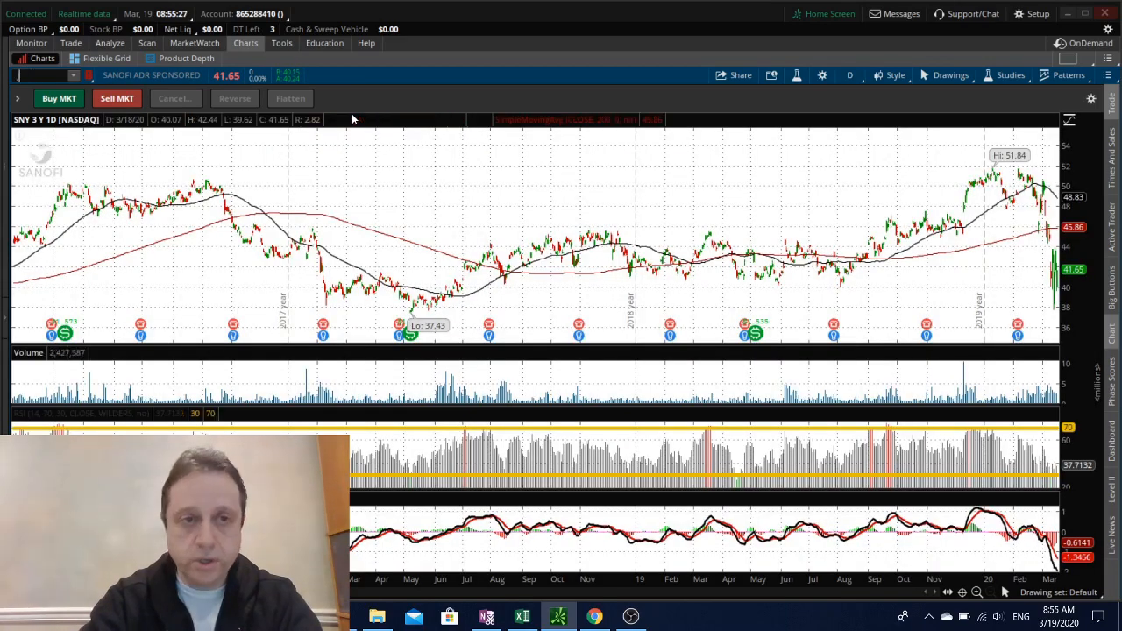
text(JNJ)
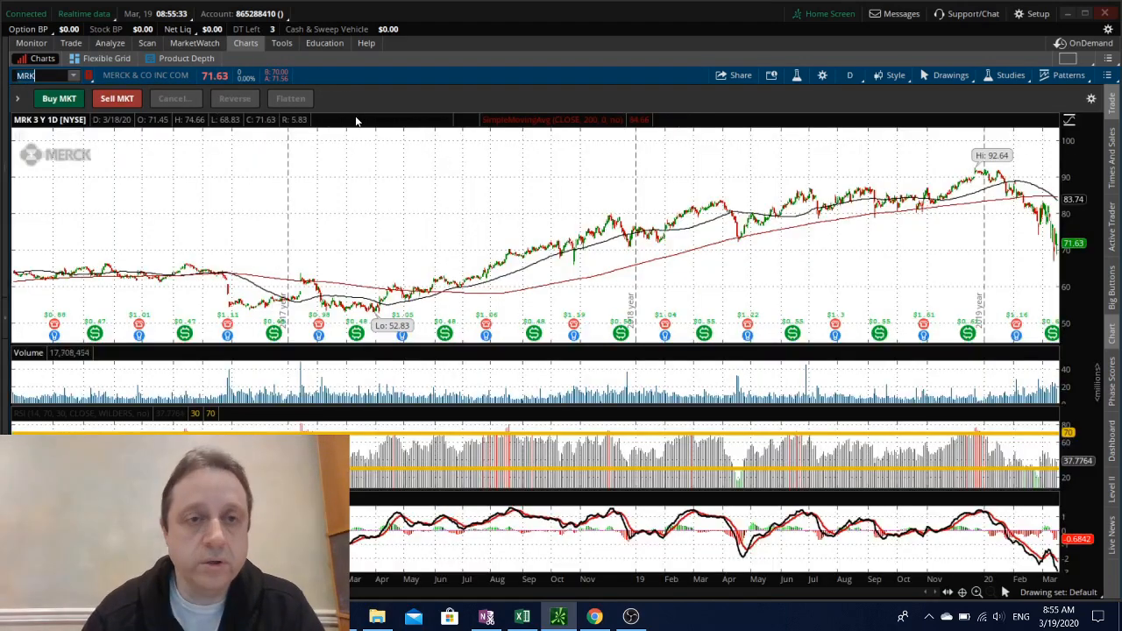
mouse_move(377, 116)
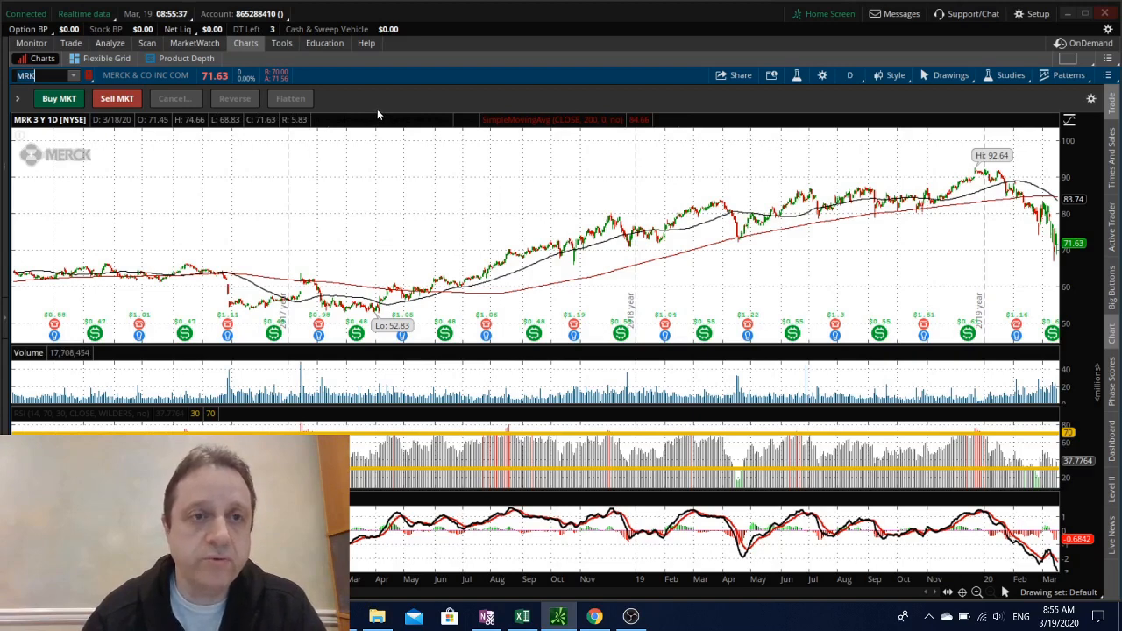
mouse_move(372, 112)
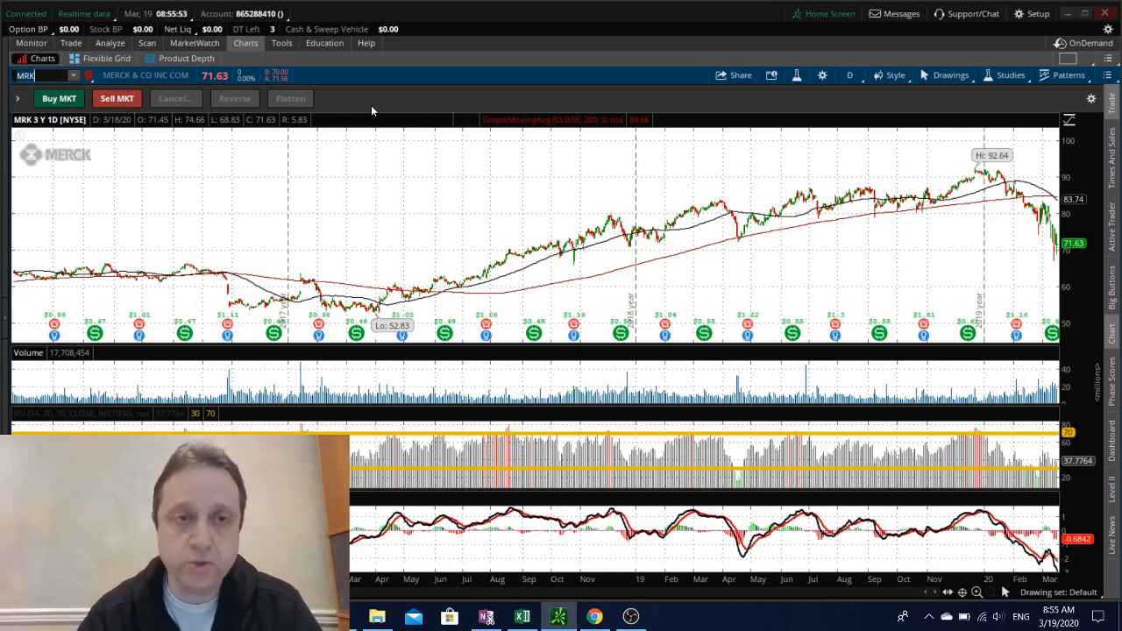
text(AMZ)
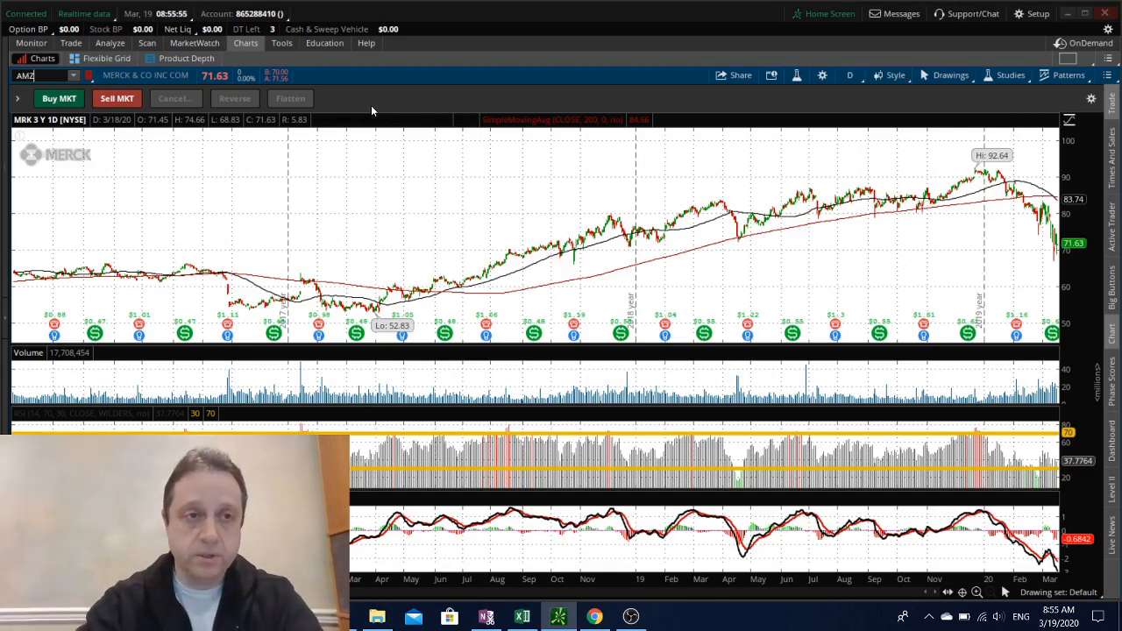
- Load Amazon (AMZN), then the 3-year daily chart of General Mills (GIS)
text(AMZN)
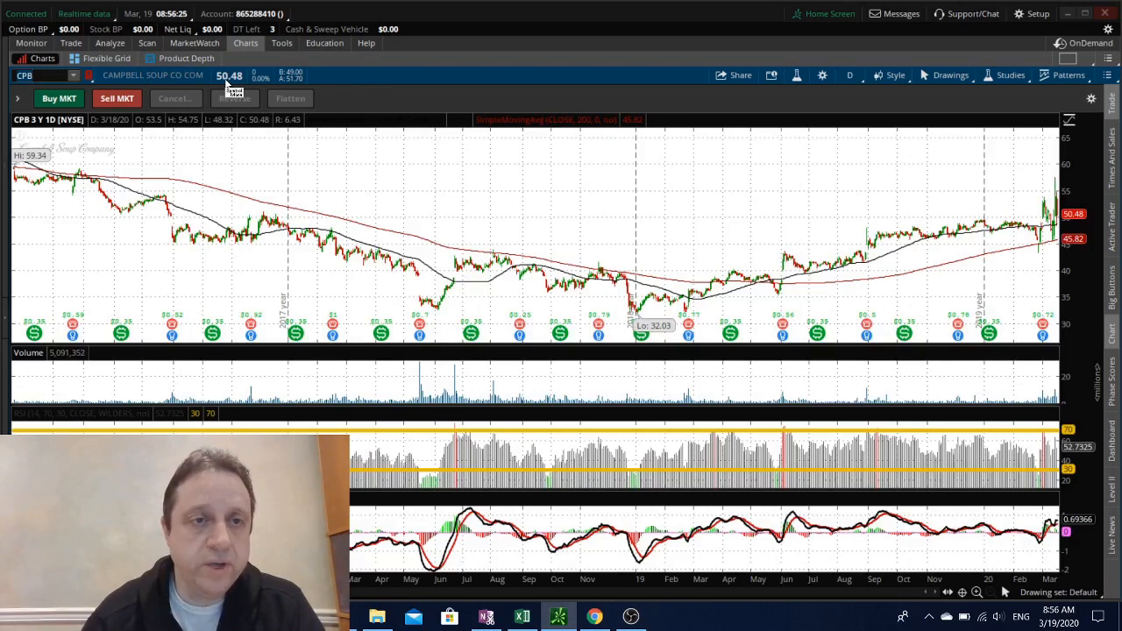
mouse_move(1032, 219)
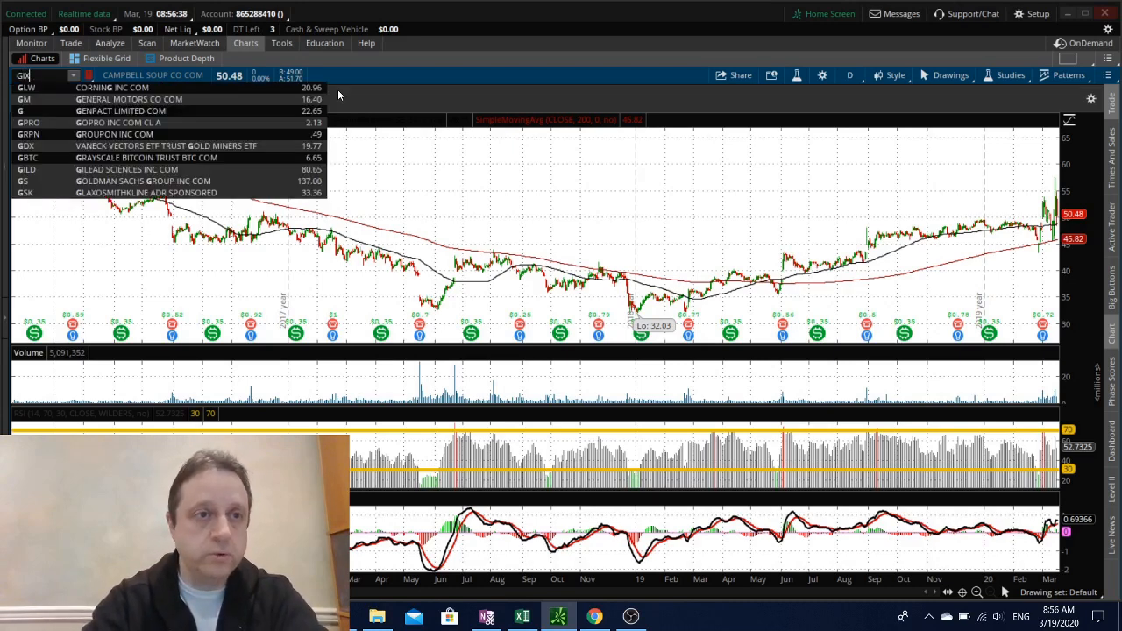
text(GIS)
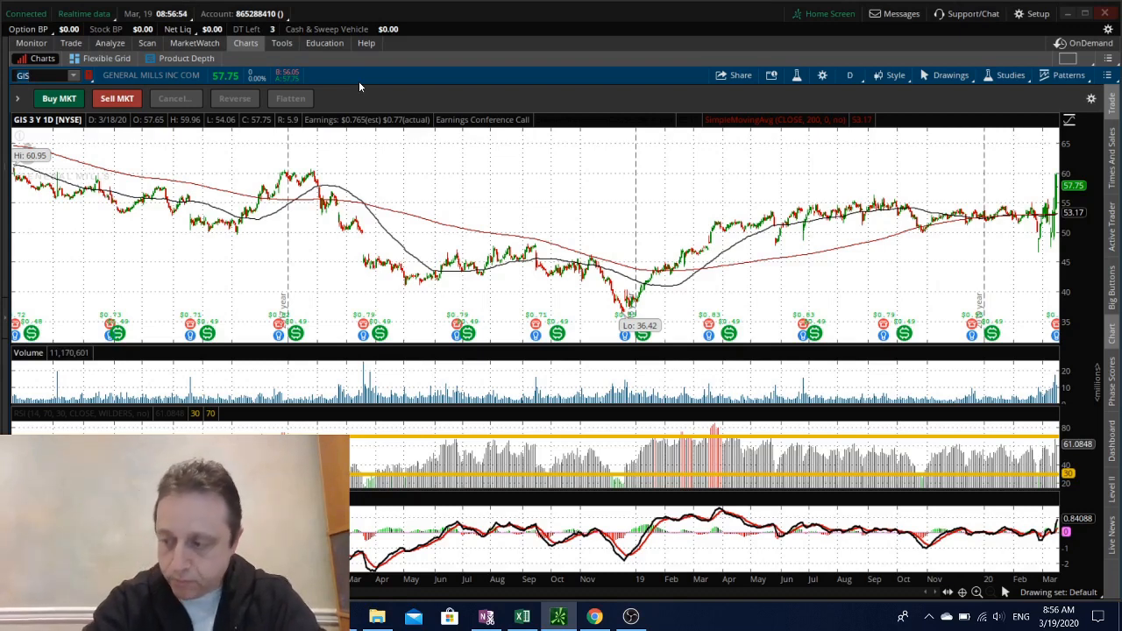
- Review the Comcast (CMCS) chart, then load Netflix (NFLX)
text(CMCS)
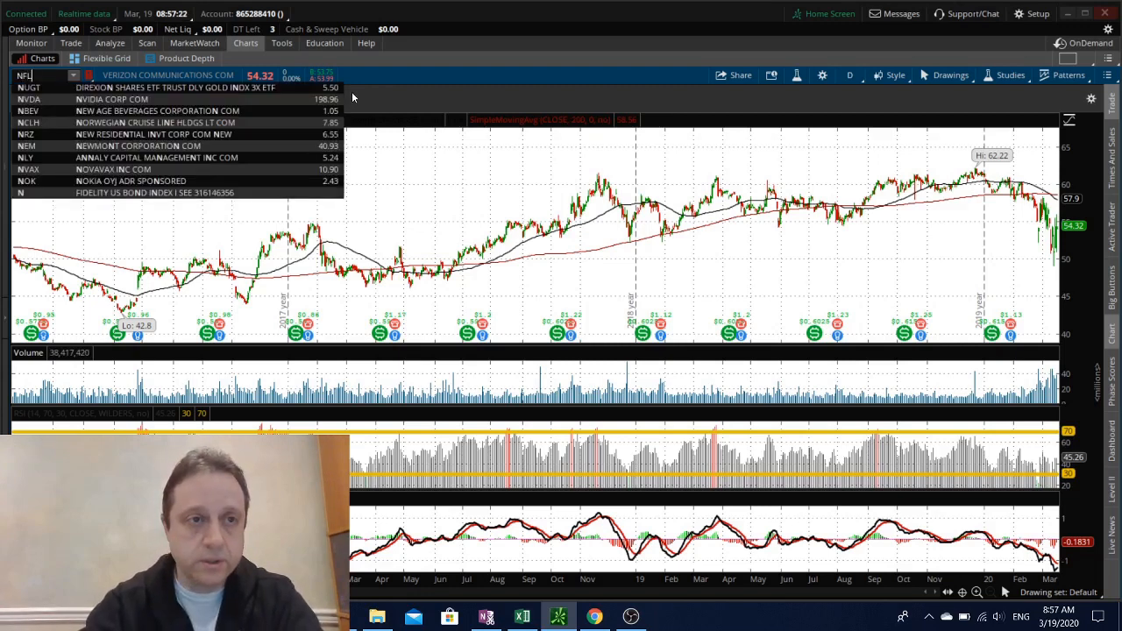
text(NFLX)
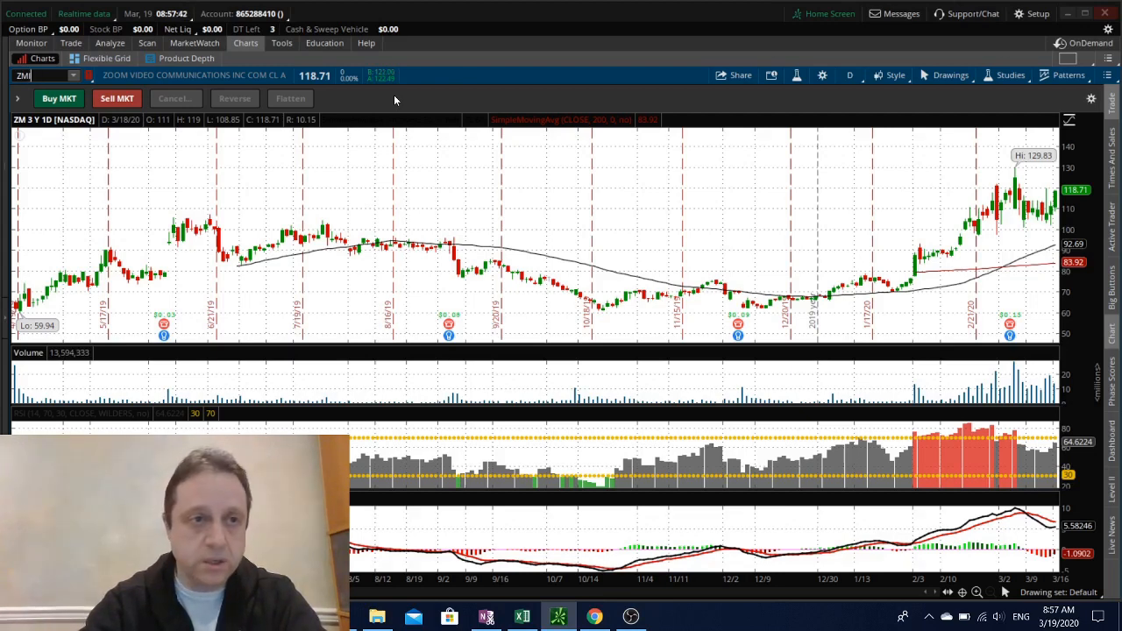
- Review Intel (INTC), then load NVIDIA's (NVDA) daily chart
text(INTC)
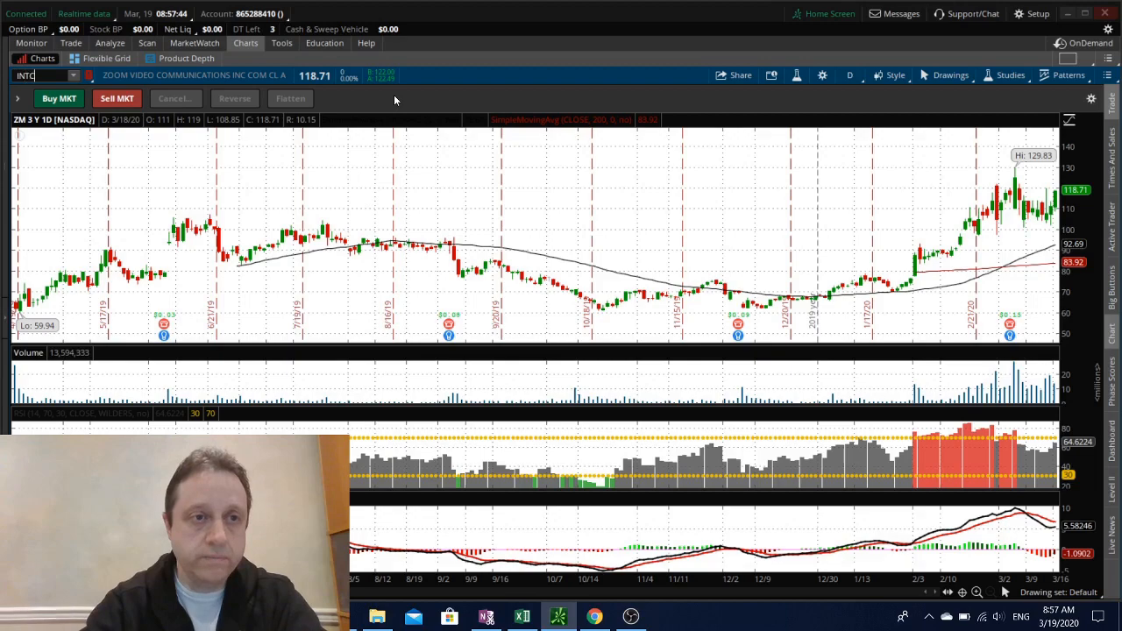
text(INTC)
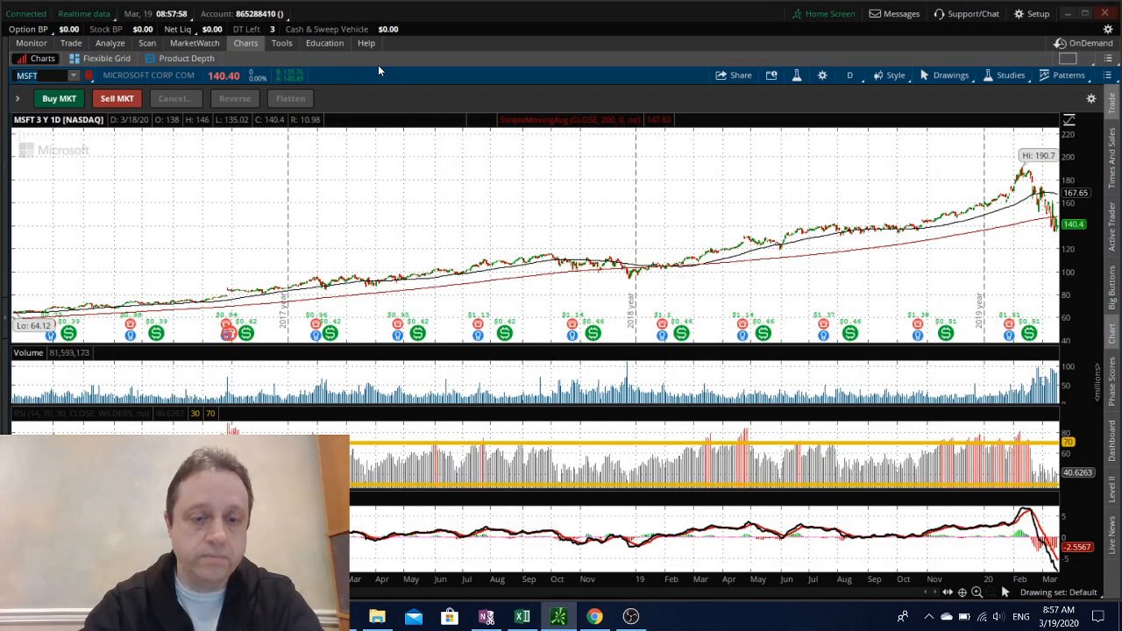
text(NVD)
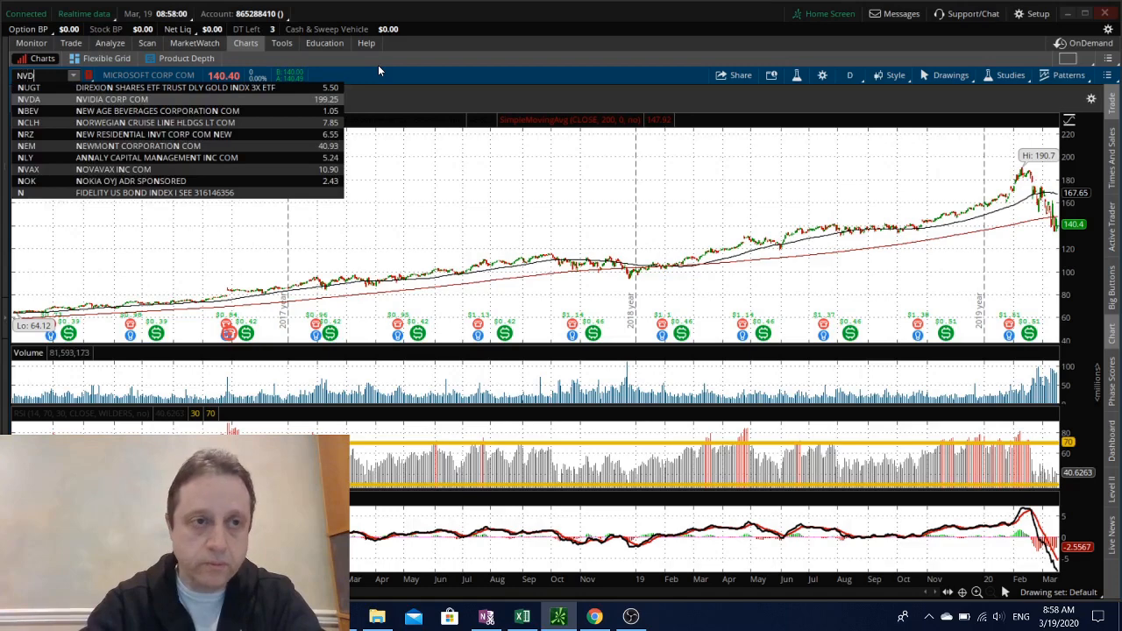
text(NVDA)
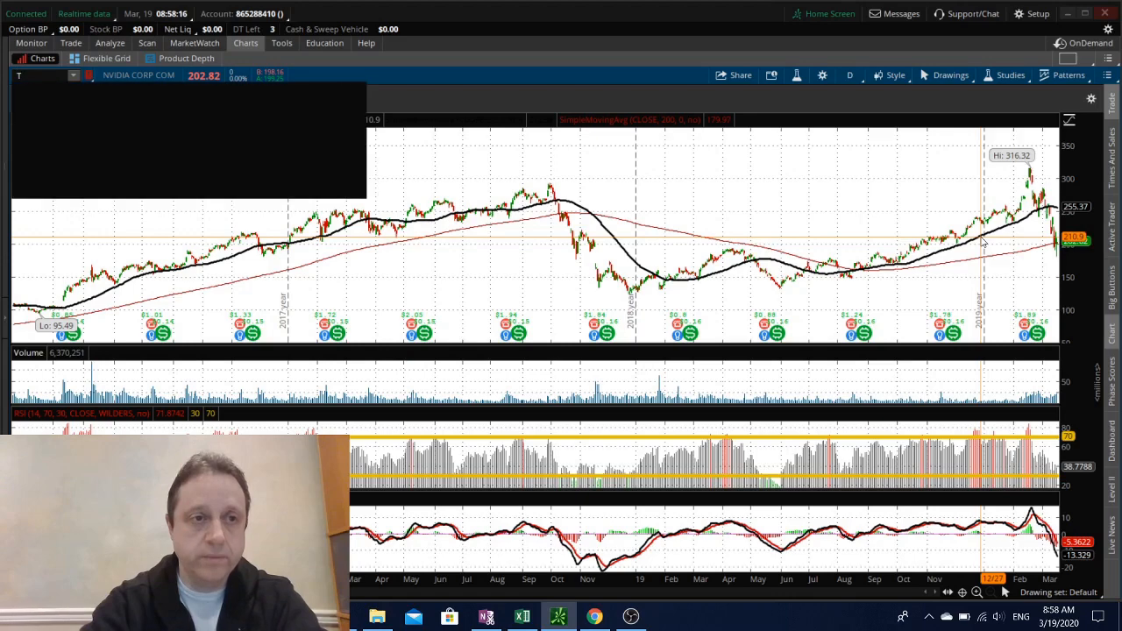
- Load the Teladoc (TDOC) chart and select the symbol box for the next ticker
text(TDOC)
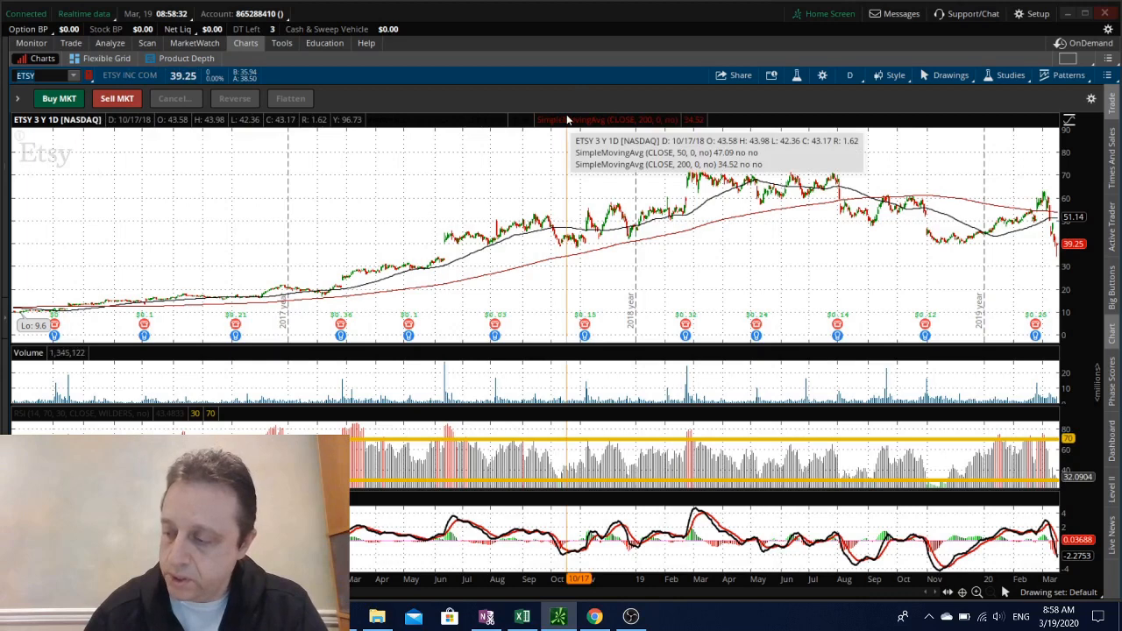
click(39, 76)
text(RNG)
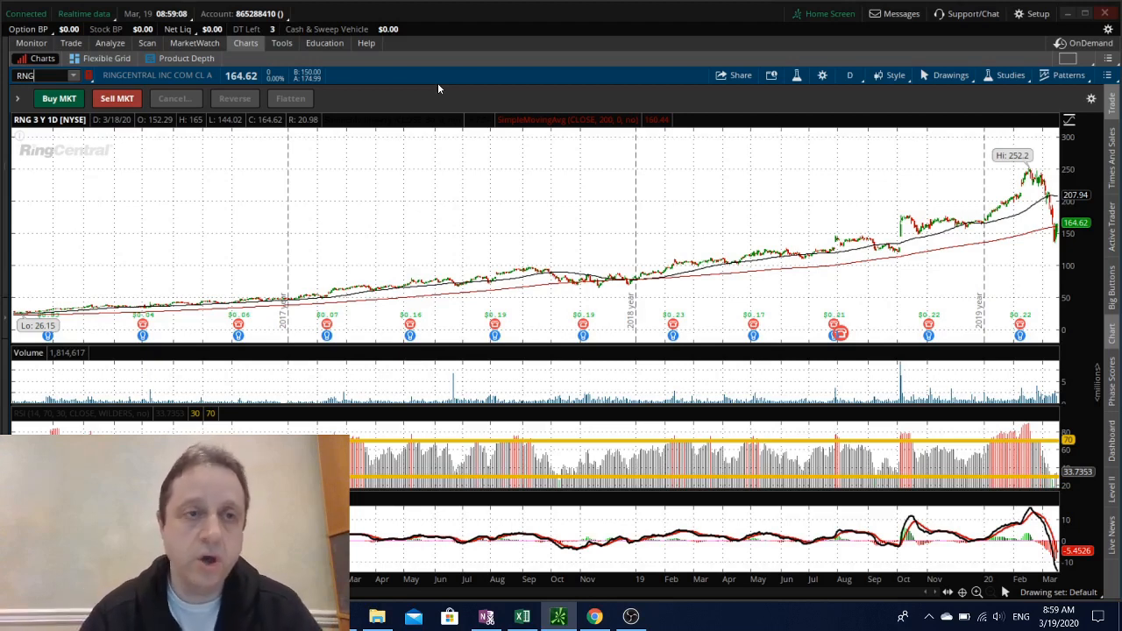
mouse_move(431, 84)
text(WSM)
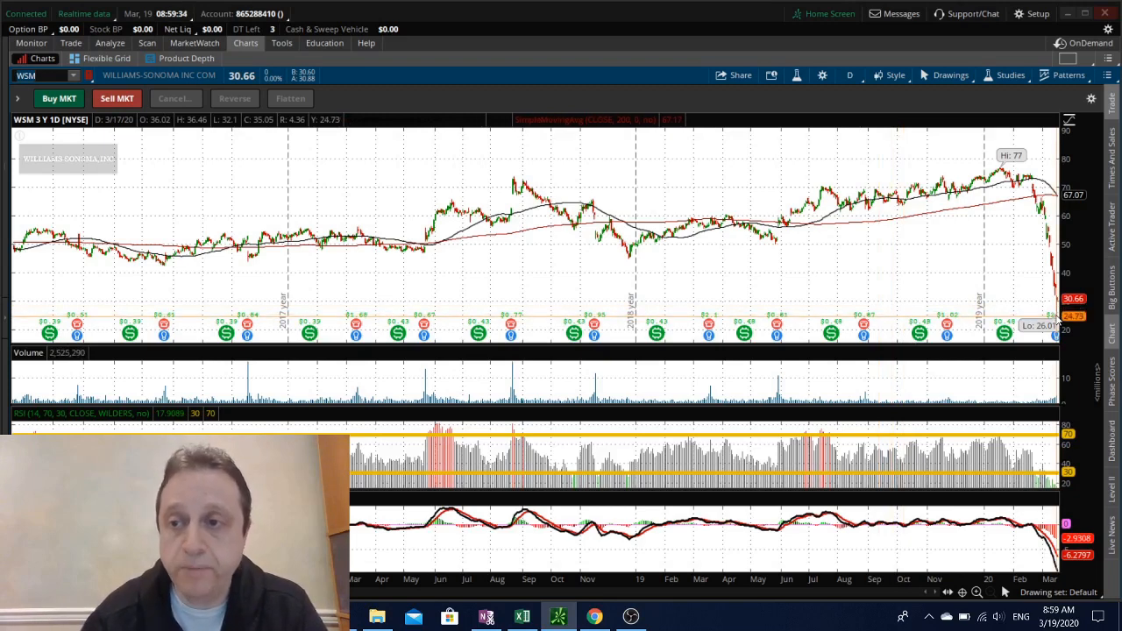
mouse_move(761, 282)
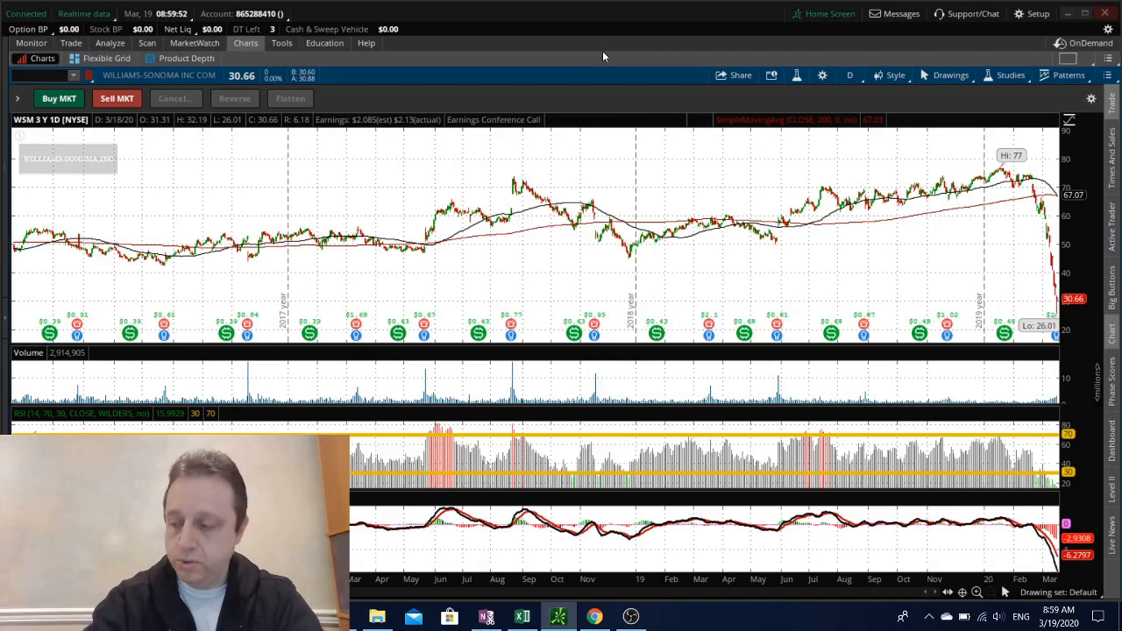
- Load Herman Miller's (MLHR) 3-year daily chart and inspect recent price bars
text(ML)
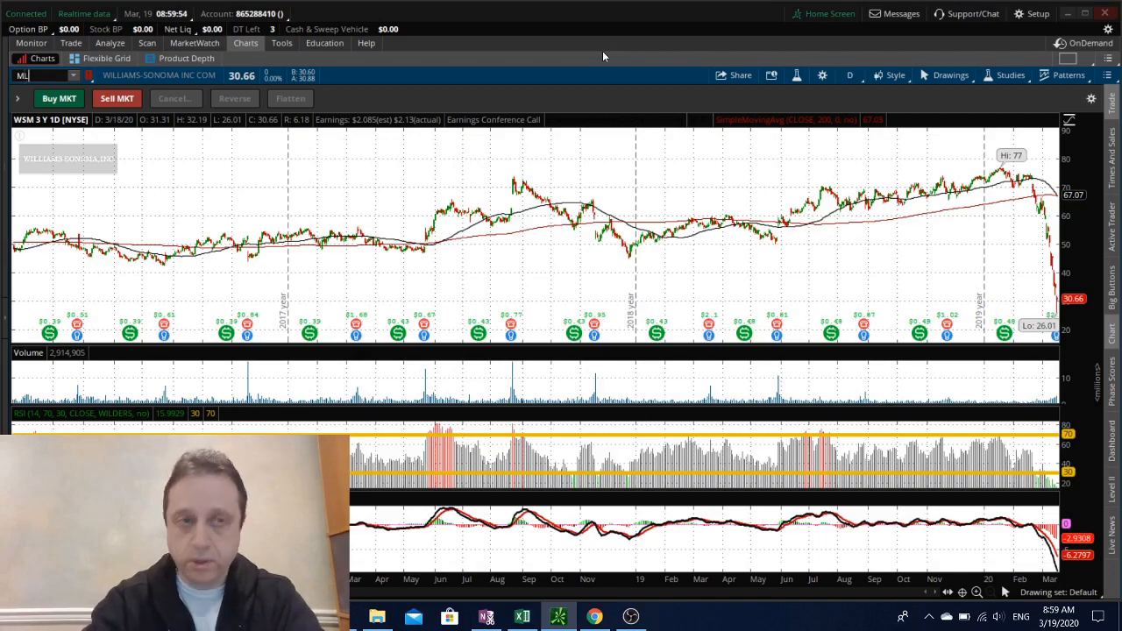
text(MLHR)
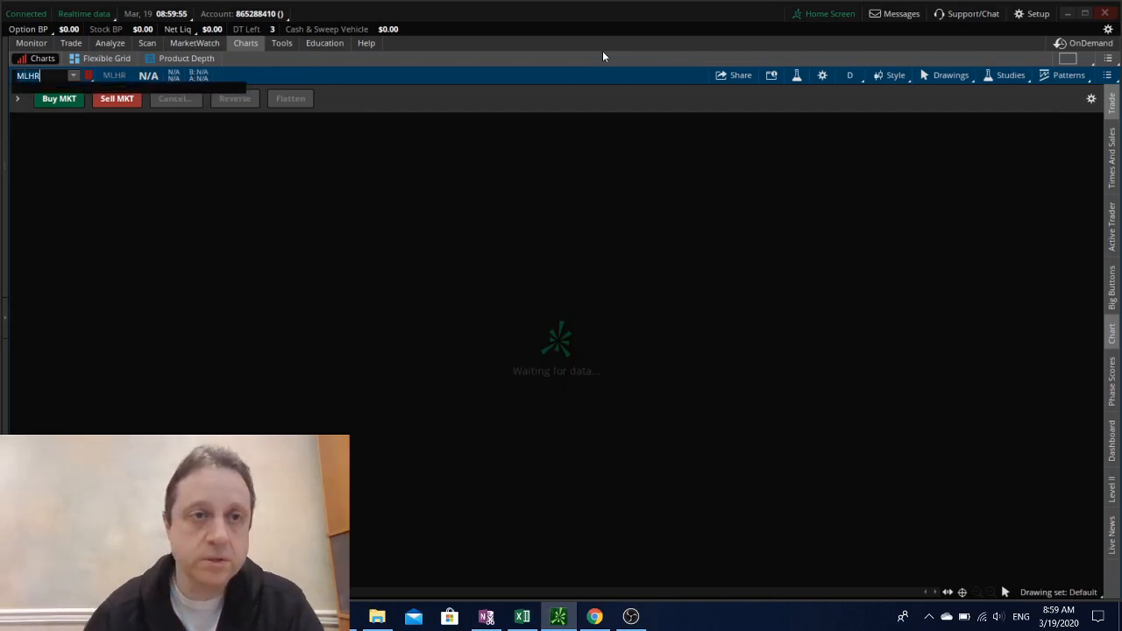
text(MLHR)
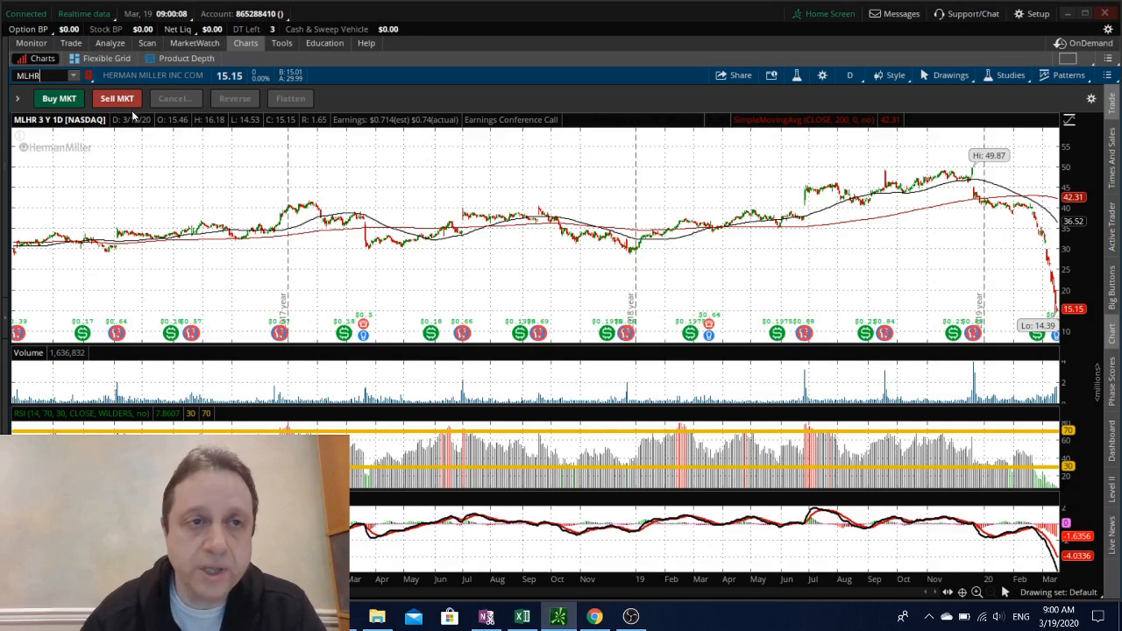
mouse_move(838, 350)
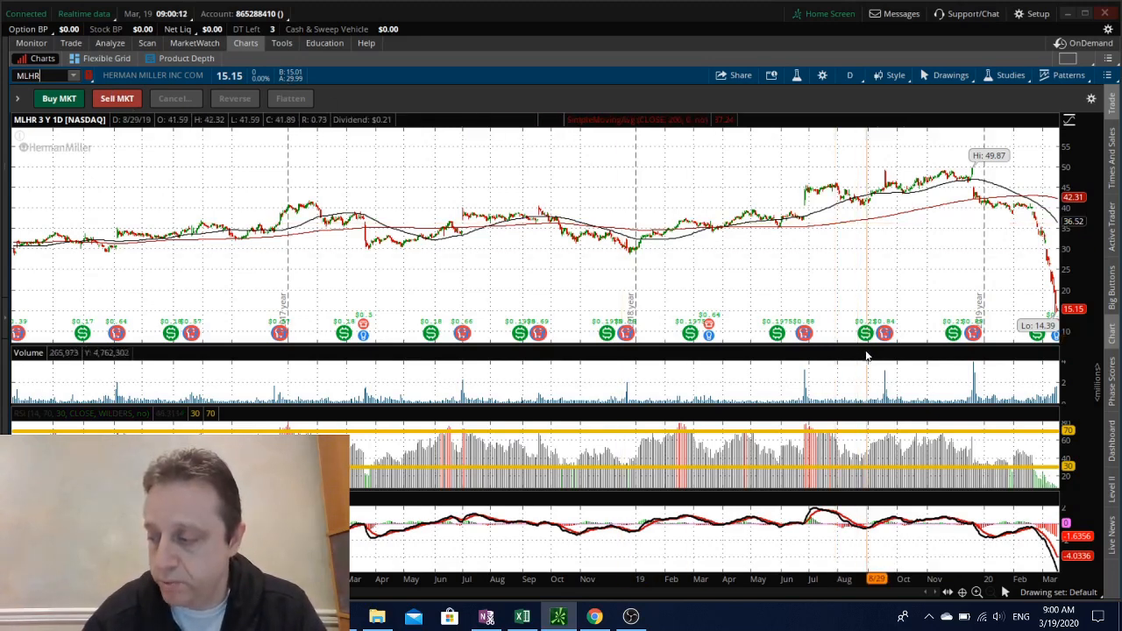
mouse_move(873, 350)
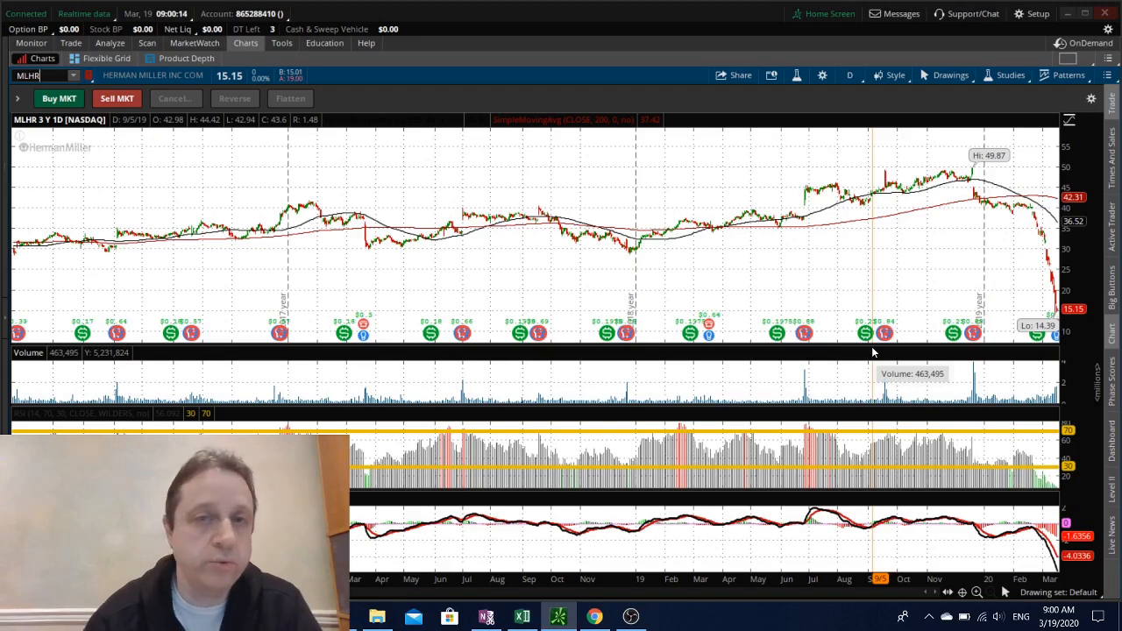
mouse_move(967, 270)
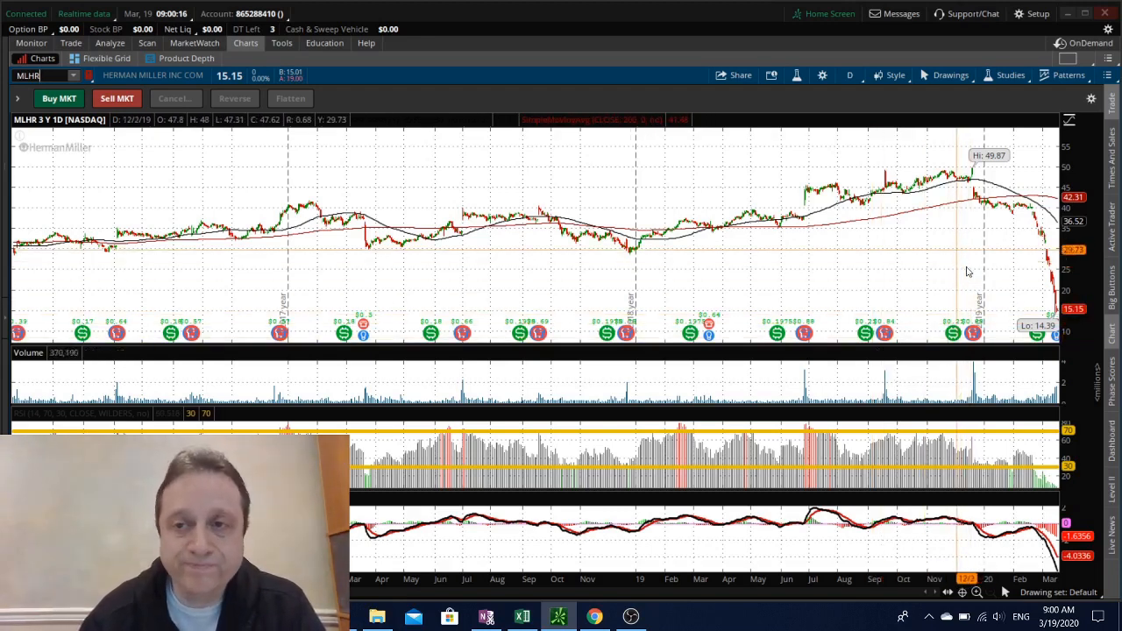